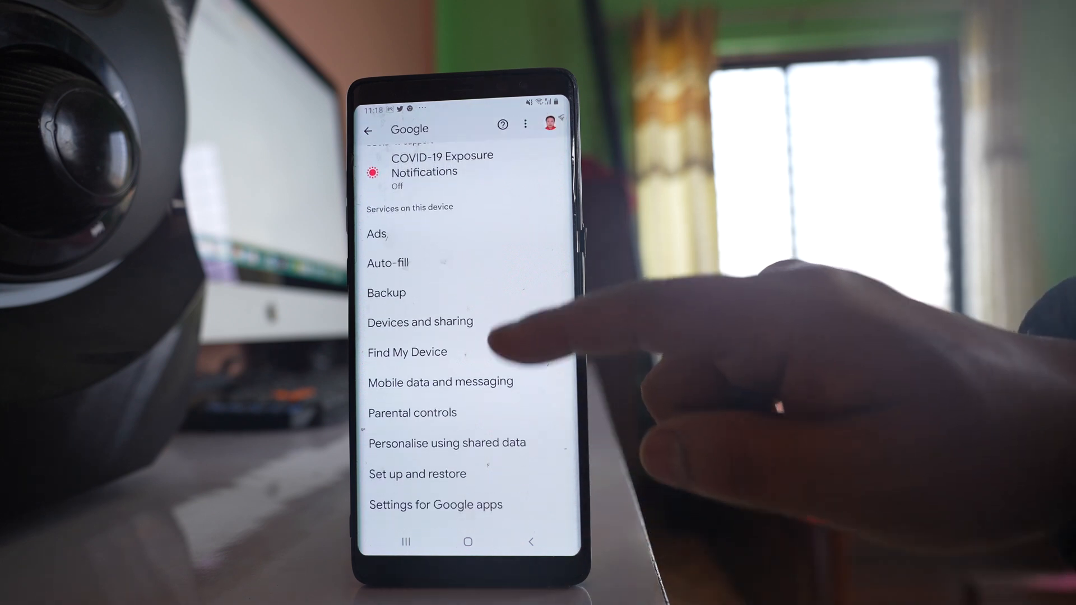
Step: Switch off Hey Google detection in the Google apps' Voice Match settings and confirm the notice
scroll("down", 3)
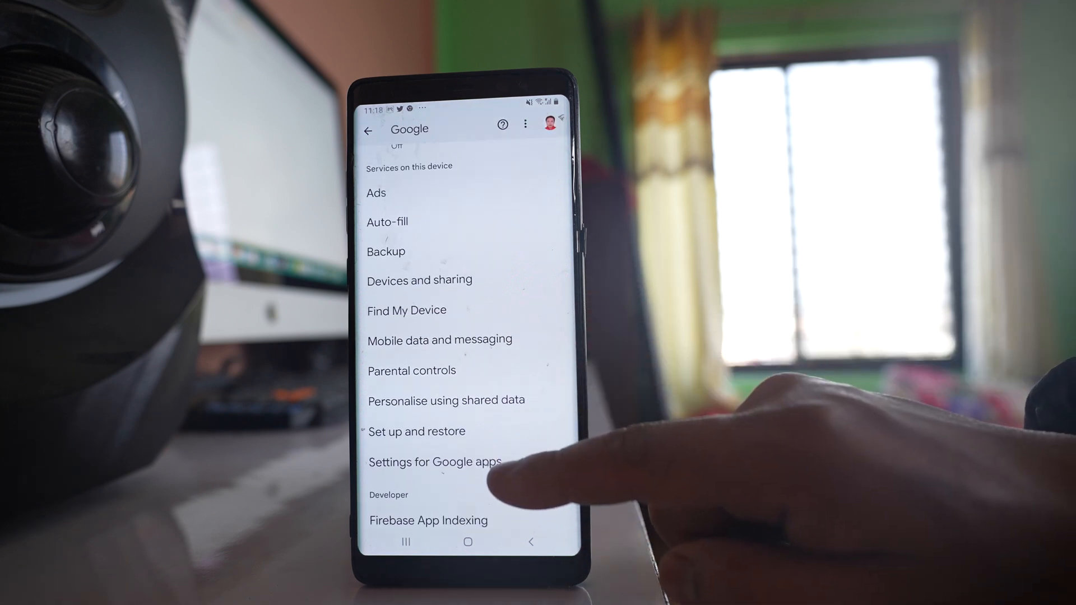
left_click(433, 462)
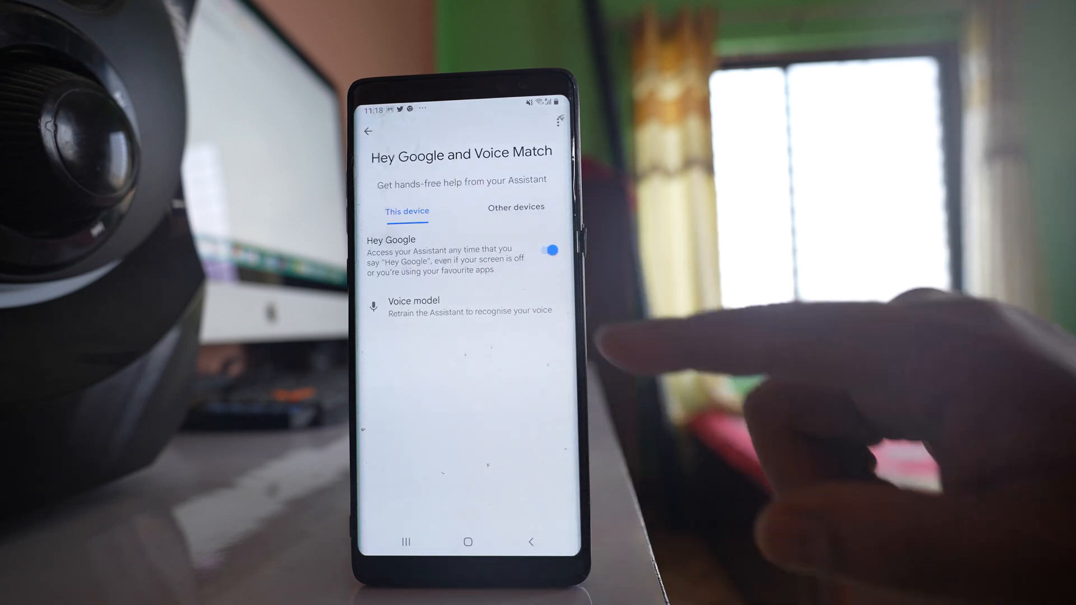
left_click(549, 249)
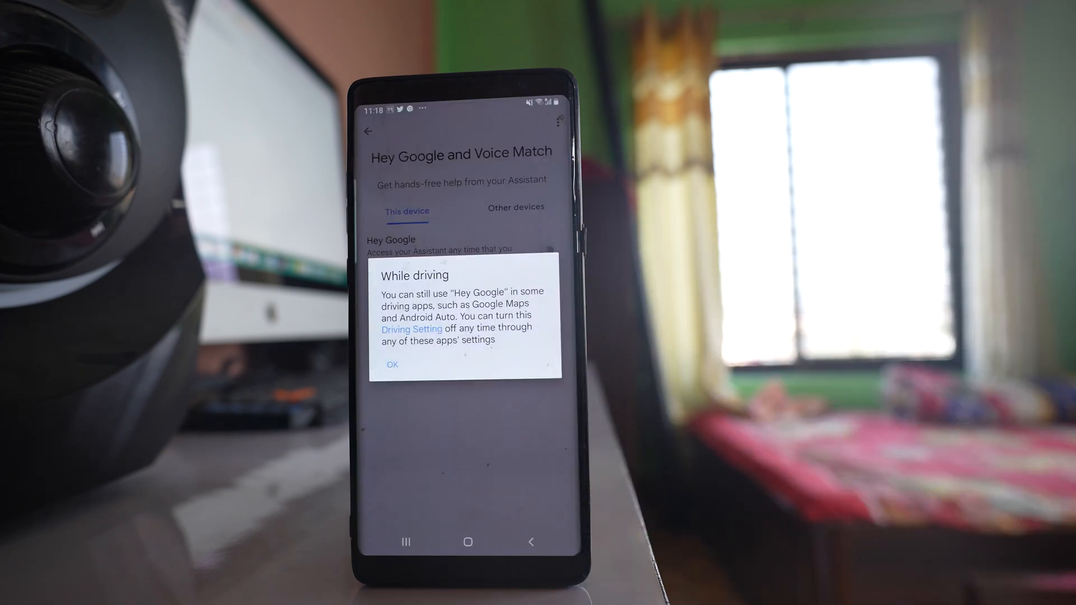
left_click(392, 364)
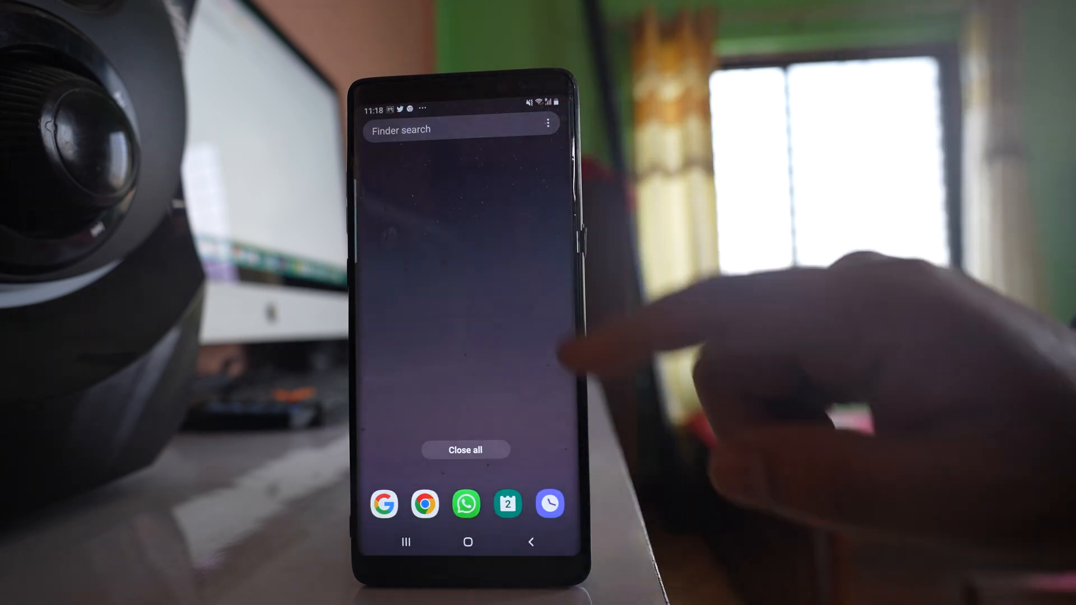
Step: Reach the Google app's App info page from the installed apps list
left_click(468, 542)
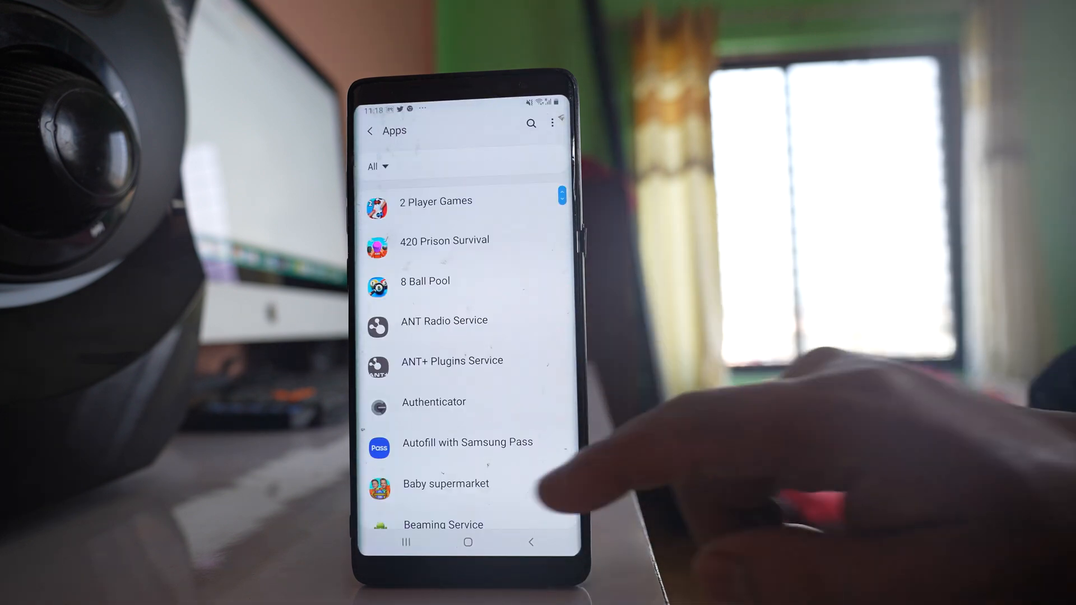
scroll("down", 3)
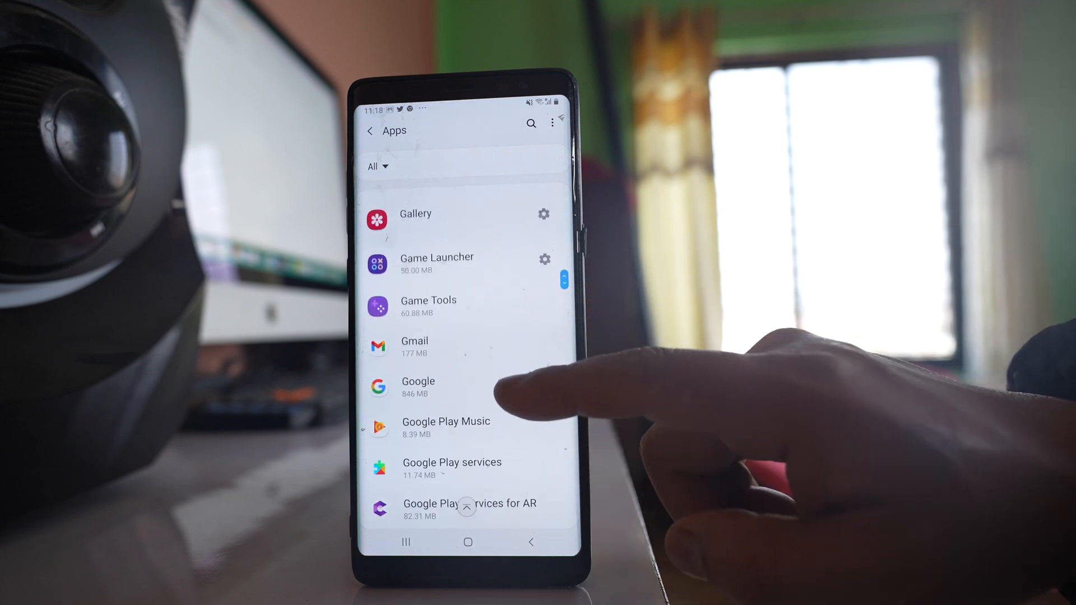
left_click(418, 386)
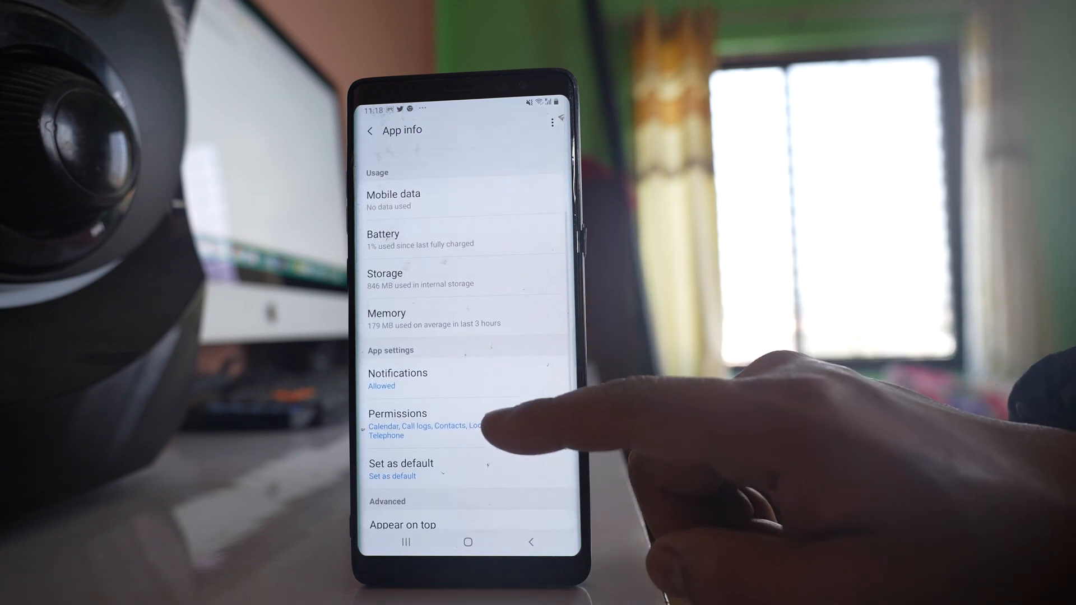
Step: Revoke the Google app's microphone permission and return to its App info page
left_click(397, 414)
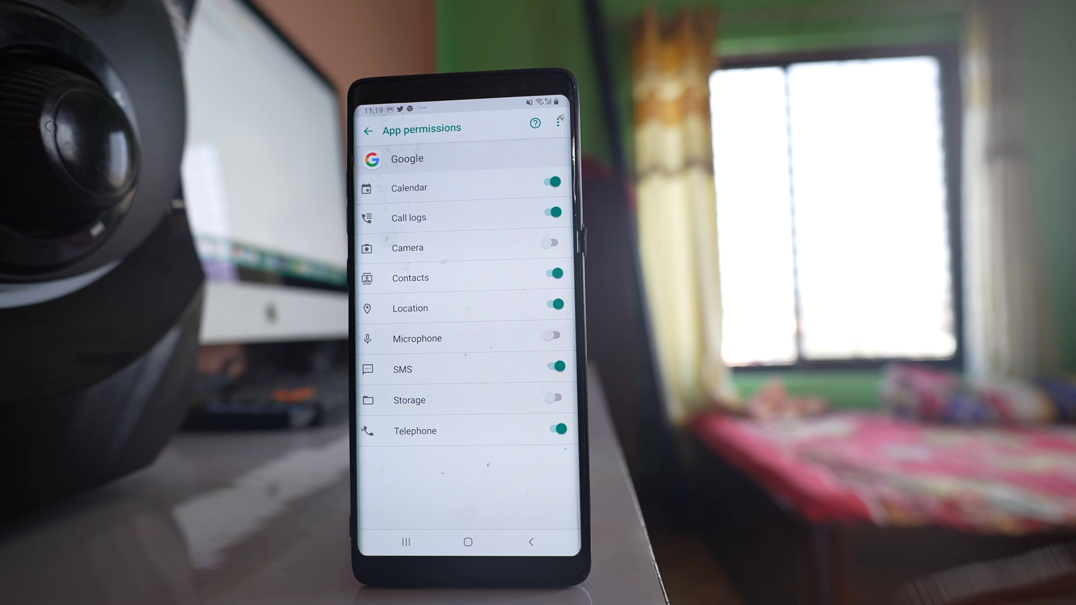
left_click(369, 129)
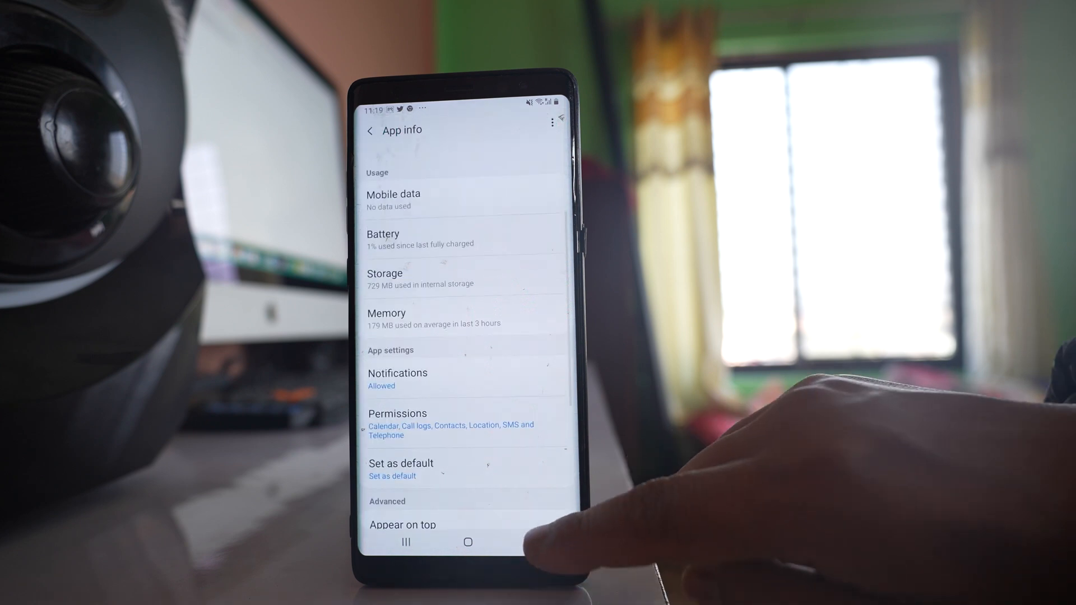
Step: Leave the Maps app's microphone permission off after toggling it on and back off
left_click(369, 130)
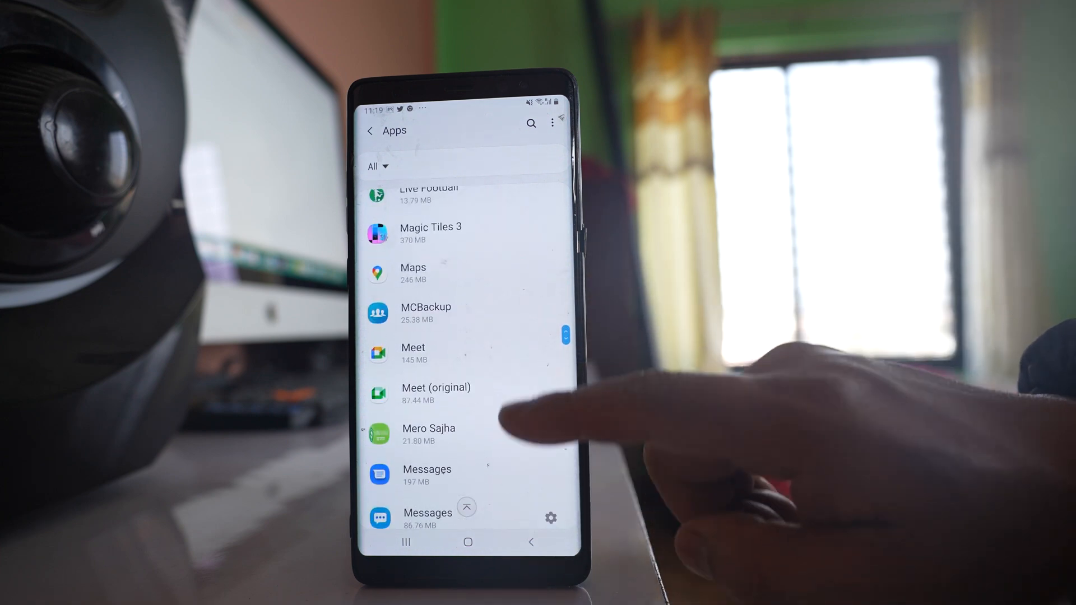
left_click(413, 272)
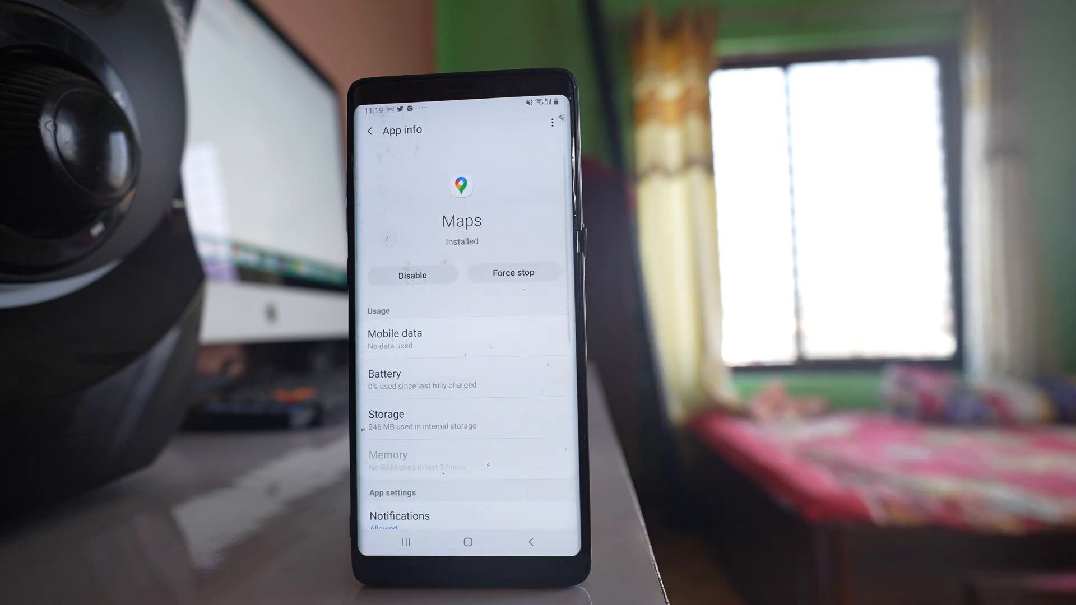
scroll("up", 3)
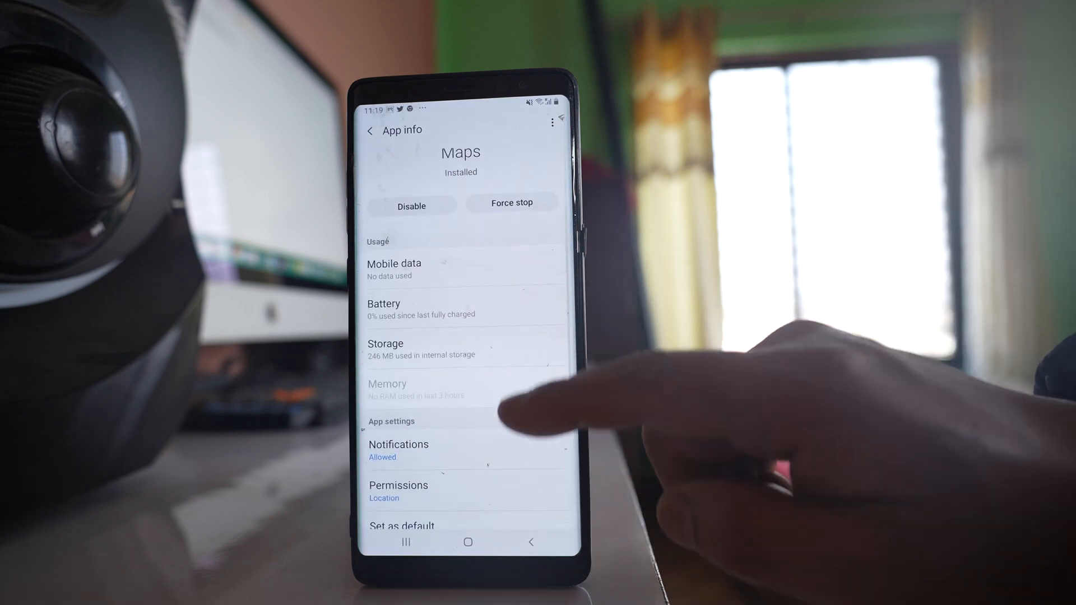
left_click(398, 491)
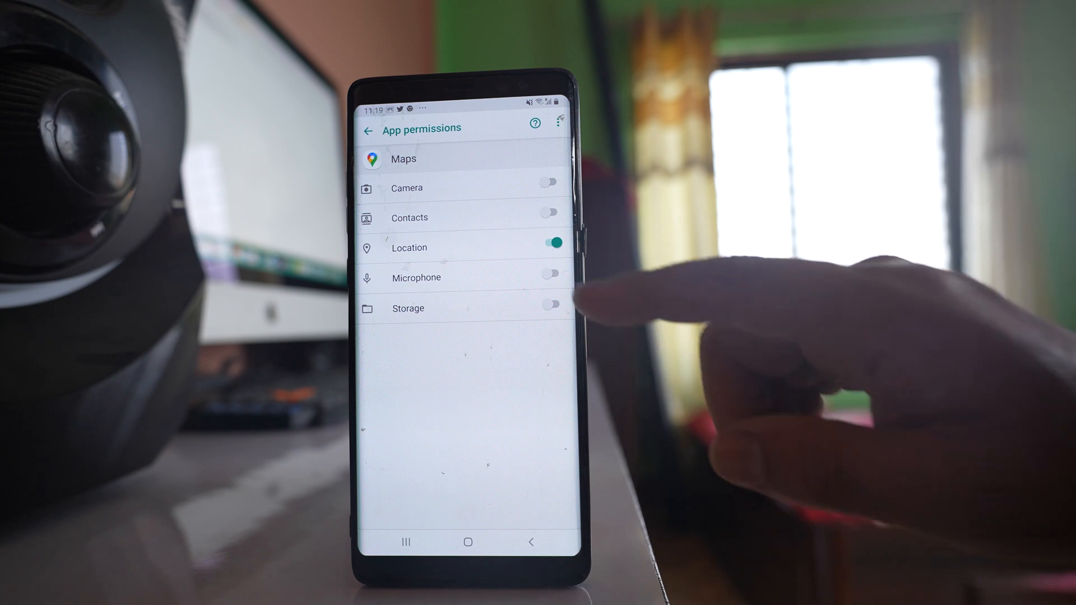
left_click(552, 278)
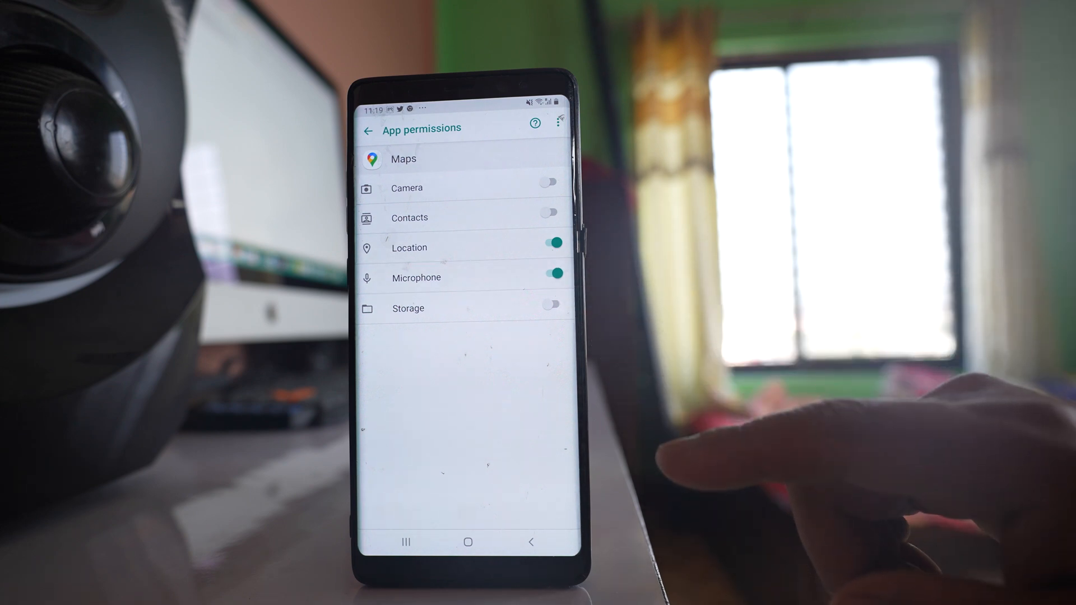
left_click(551, 277)
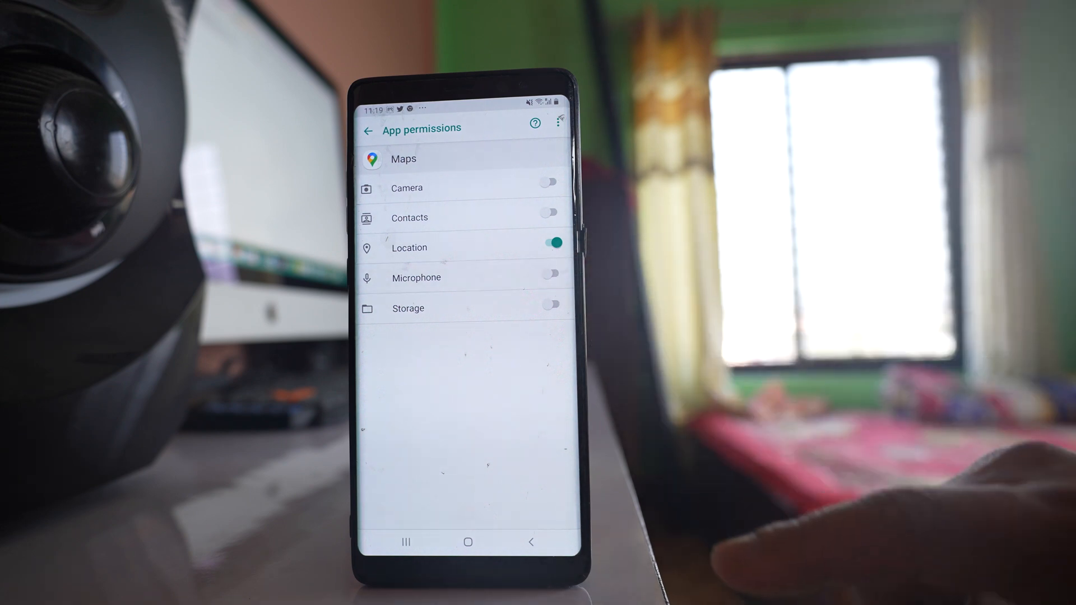